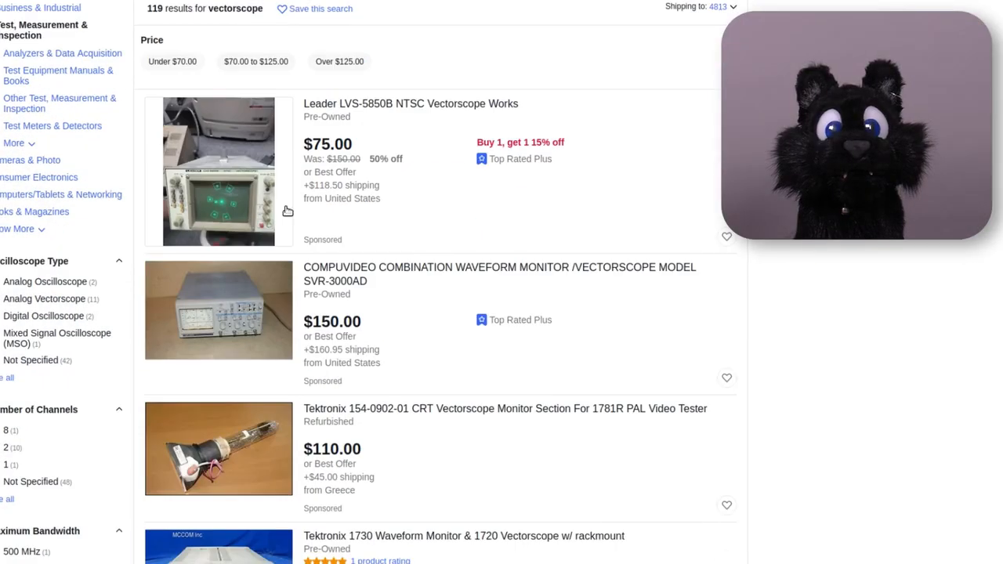
Step: Orbit the 3D preview to inspect the grid of clips from a lower angle
scroll("down", 3)
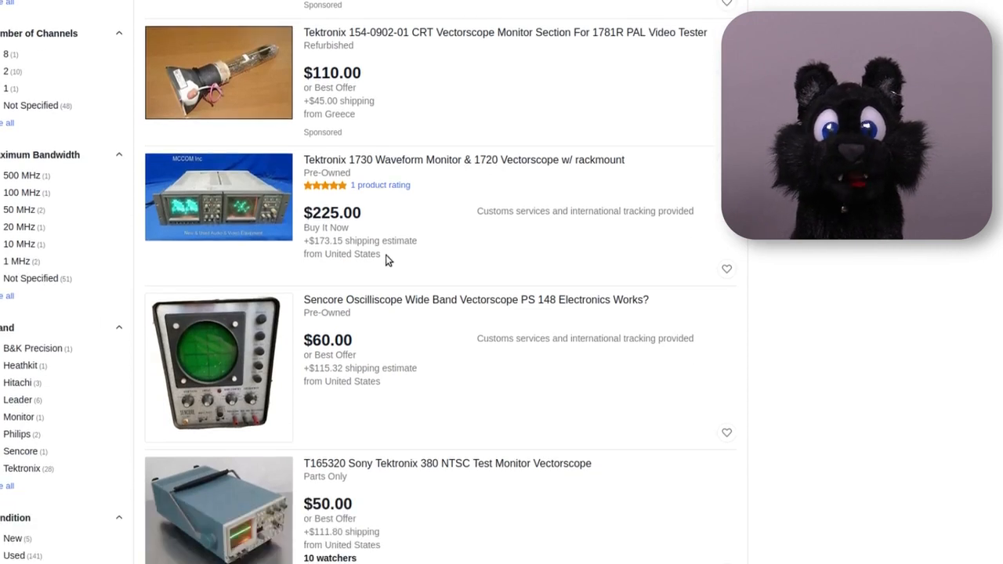
scroll("down", 3)
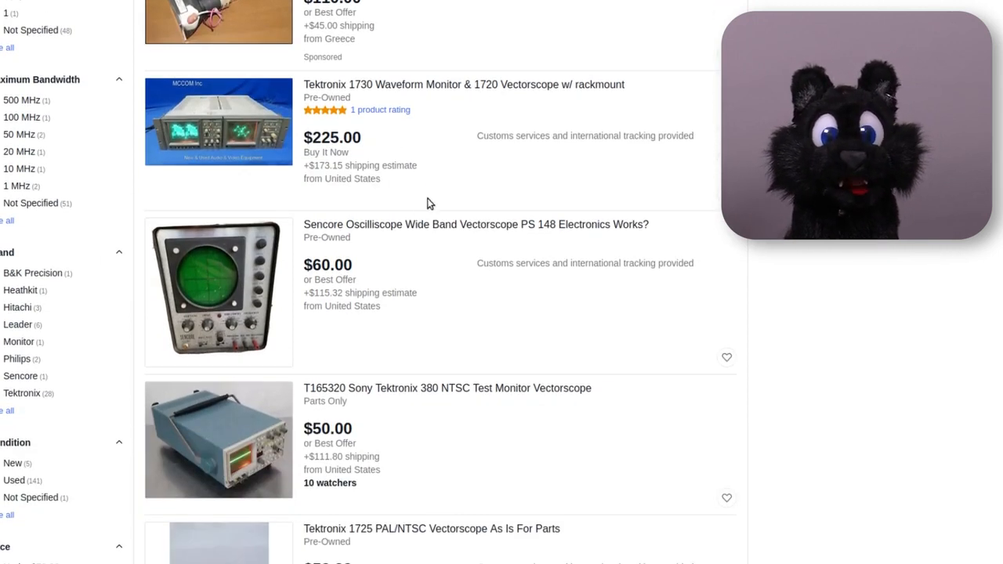
scroll("down", 3)
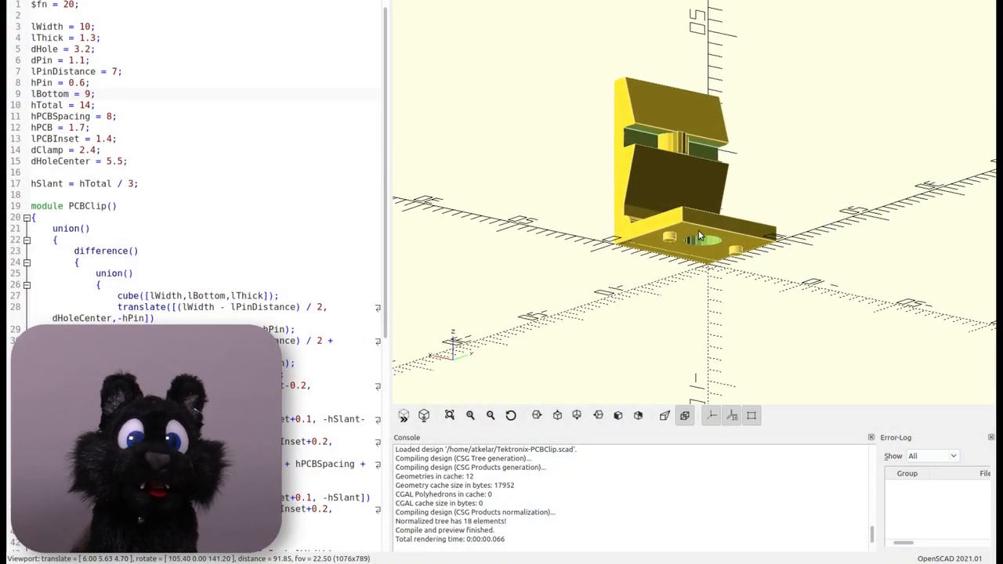
left_click_drag(705, 235, 720, 258)
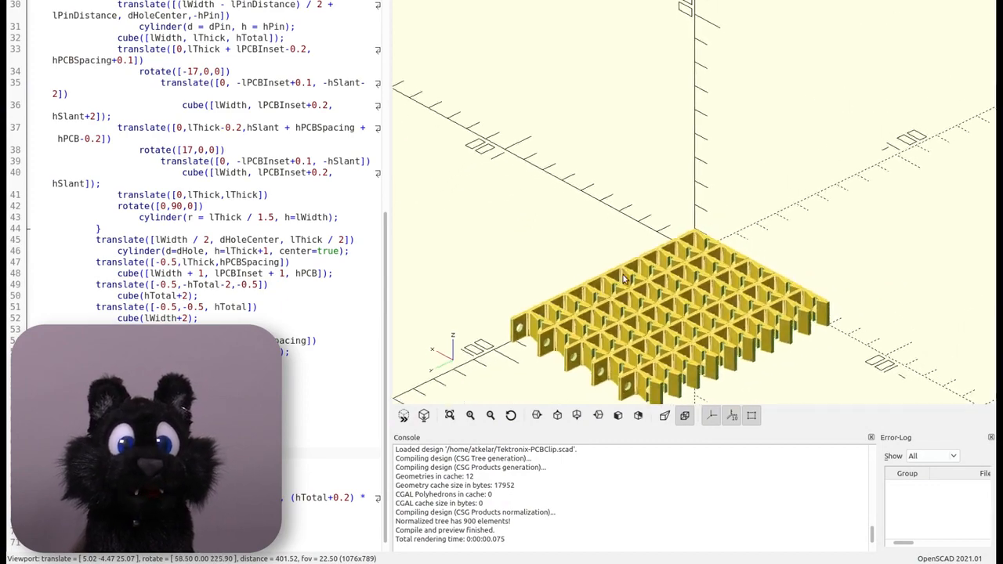
left_click_drag(623, 278, 583, 318)
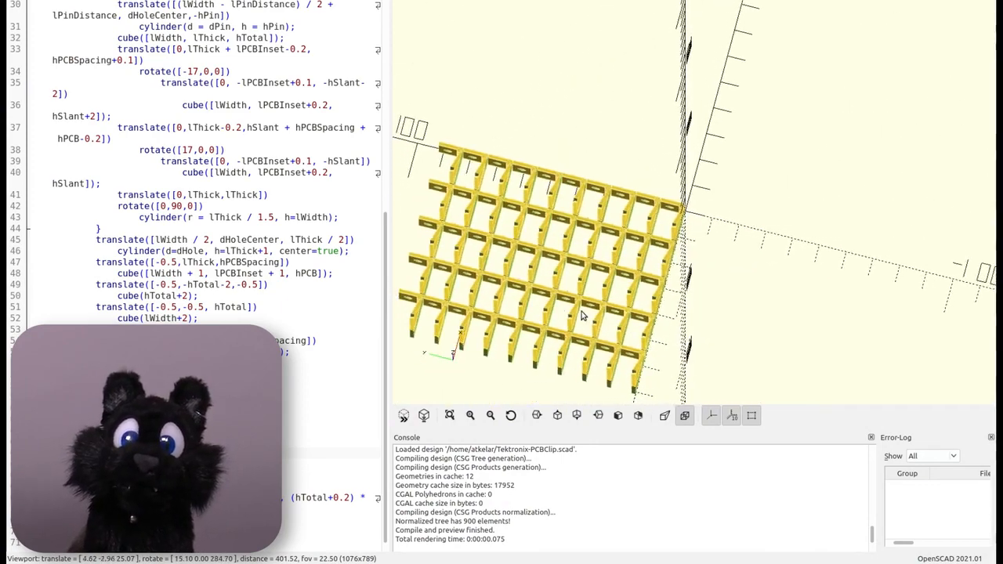